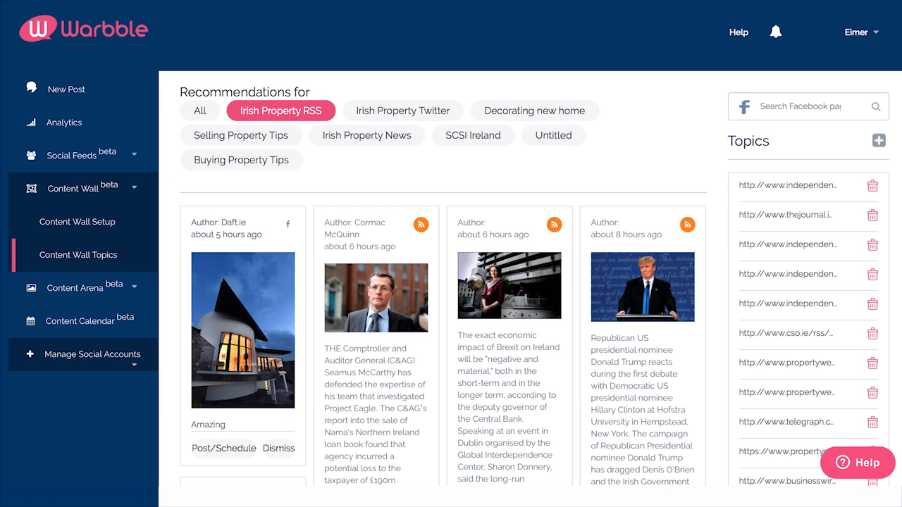
Tour Manage Social Accounts, Analytics Overview and Content Arena templates, ending on Social Feeds
{"action": "left_click", "coordinate": [80, 320]}
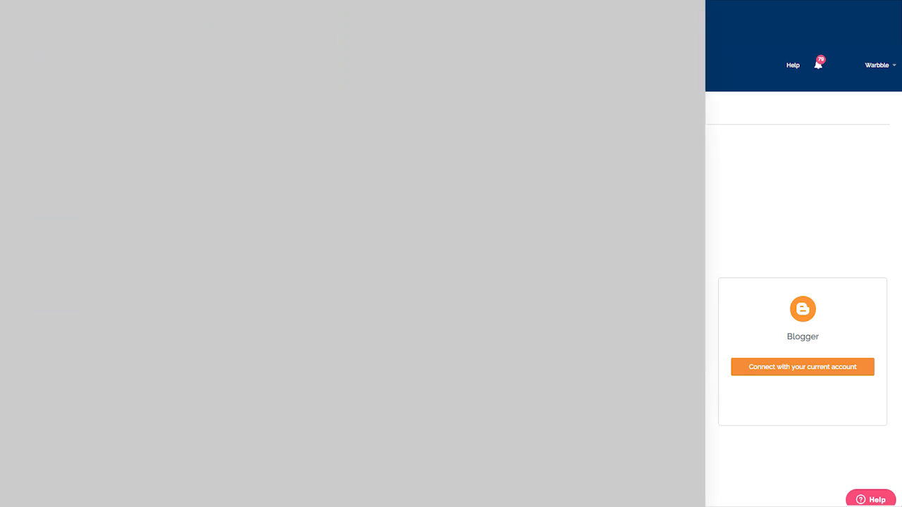
{"action": "left_click", "coordinate": [55, 122]}
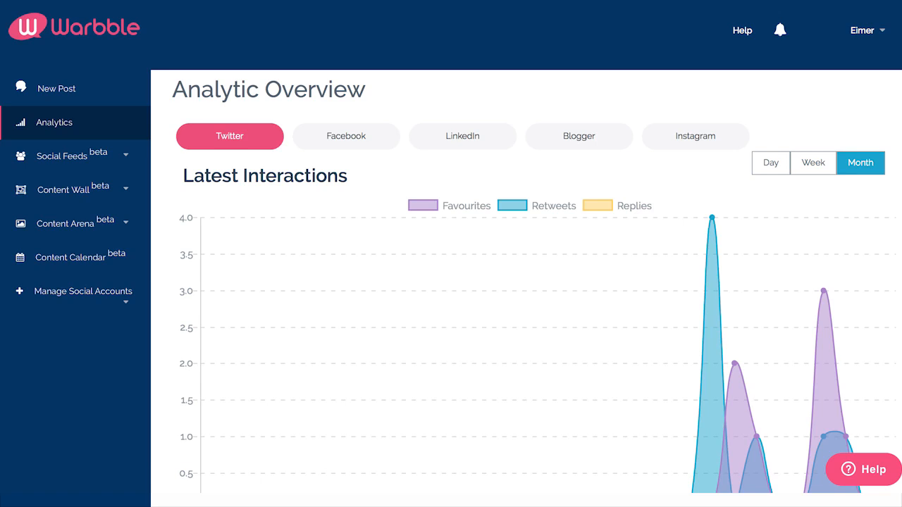
{"action": "left_click", "coordinate": [65, 223]}
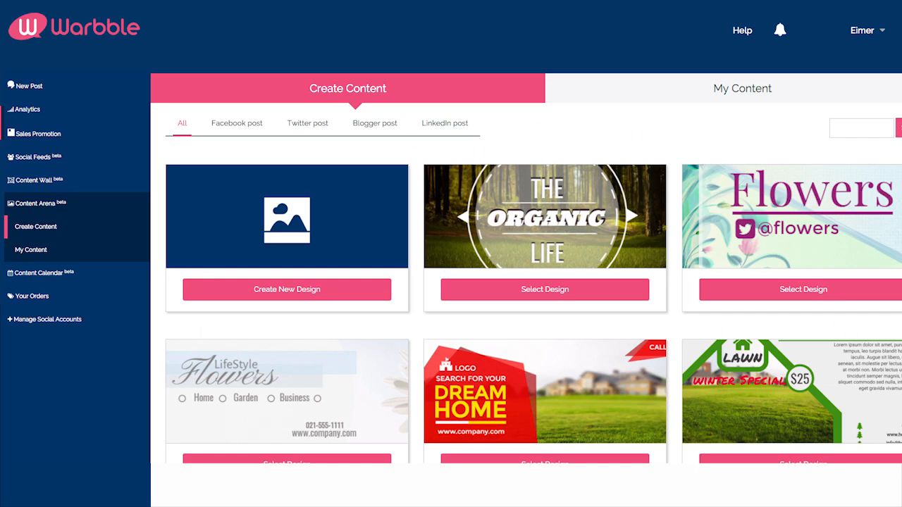
{"action": "left_click", "coordinate": [34, 153]}
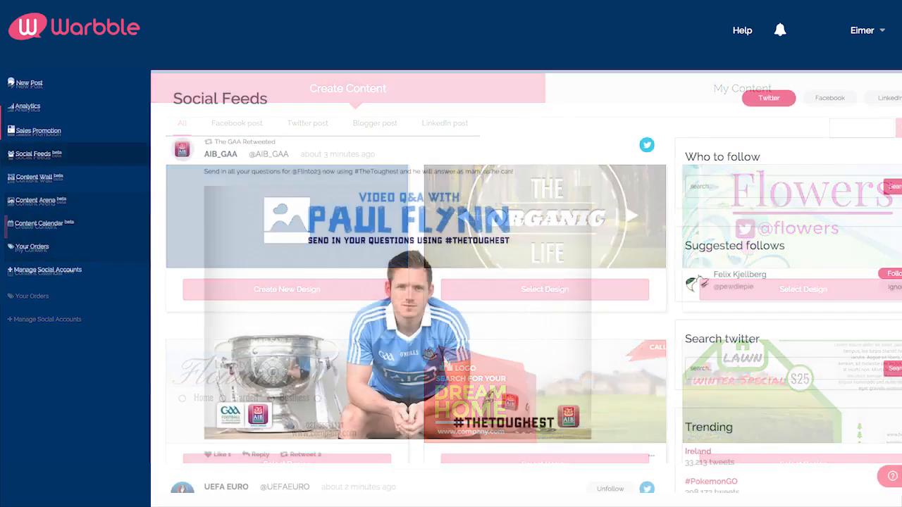